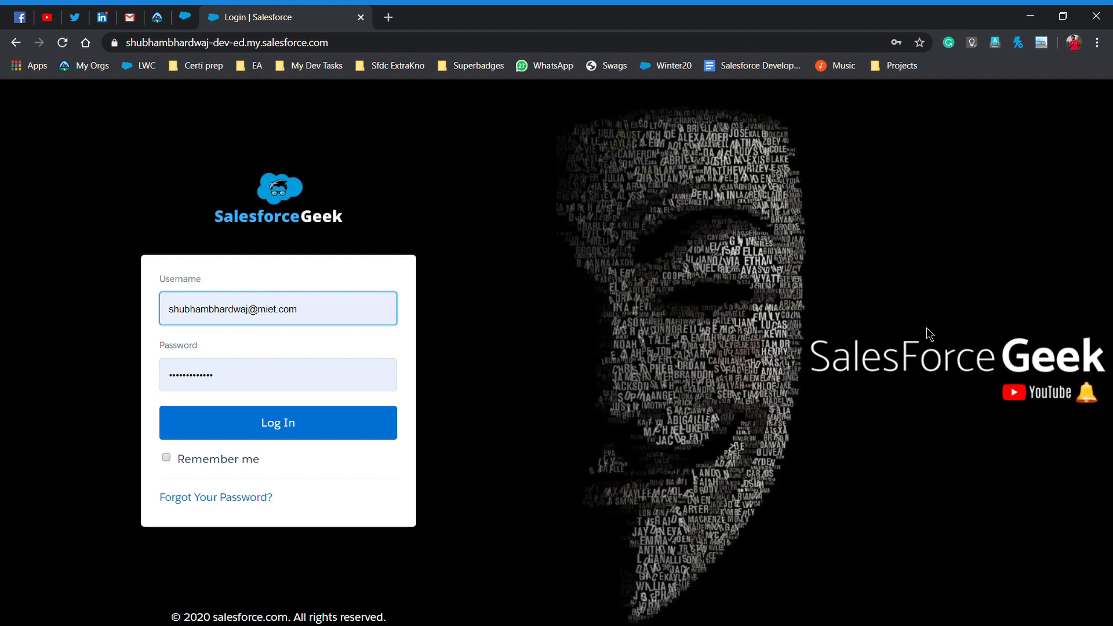
- Log in to Salesforce with the filled-in credentials, reaching the Verify Your Identity prompt
left_click(170, 308)
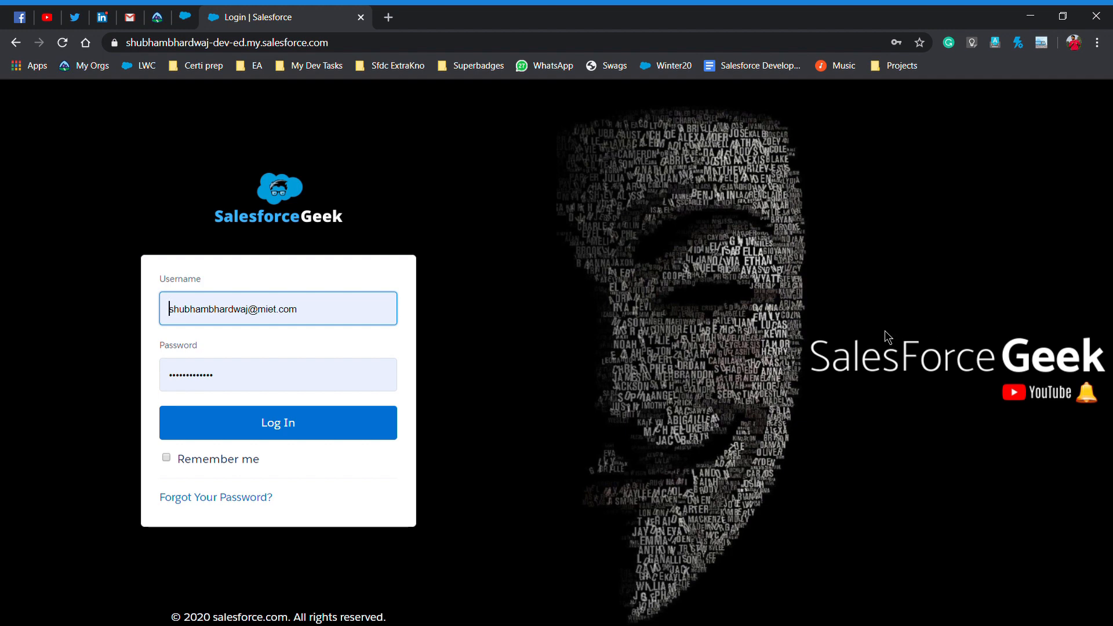
left_click(278, 422)
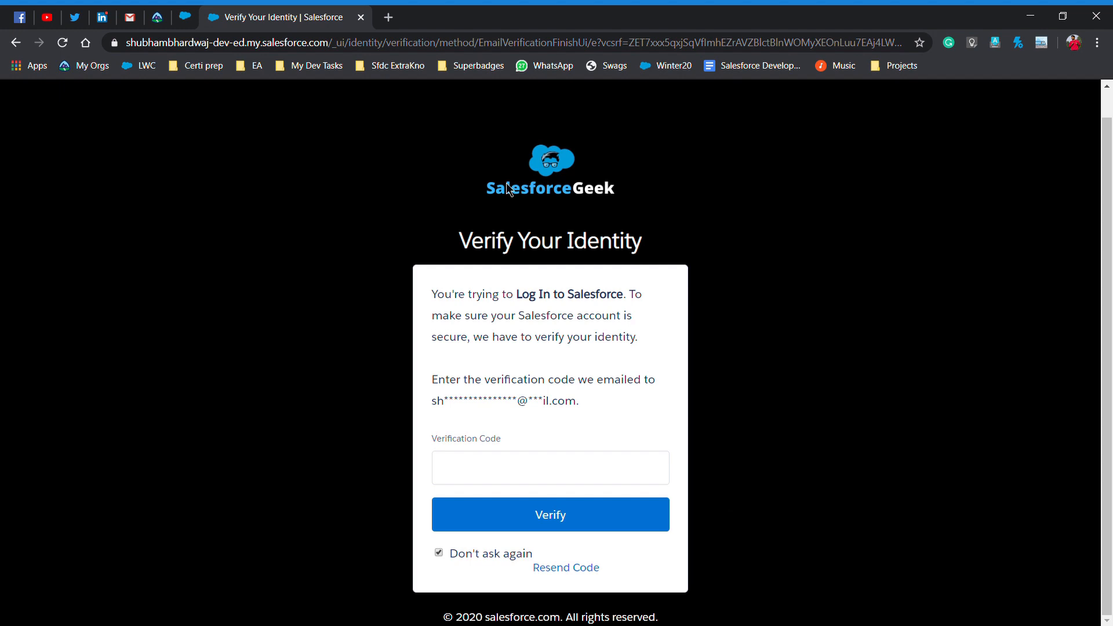
left_click(126, 16)
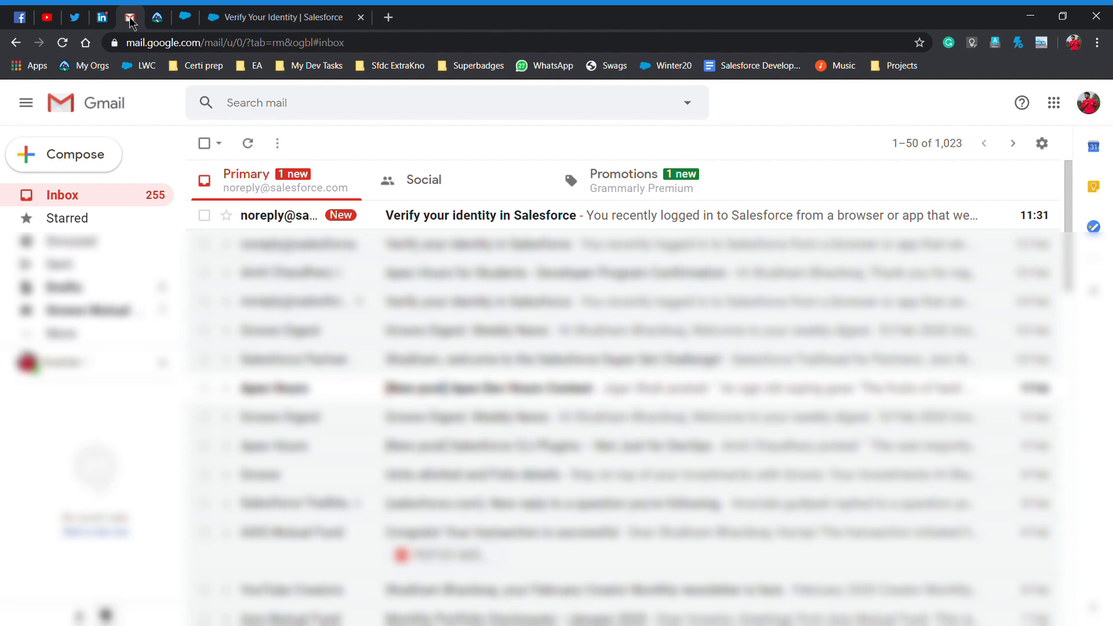
mouse_move(498, 216)
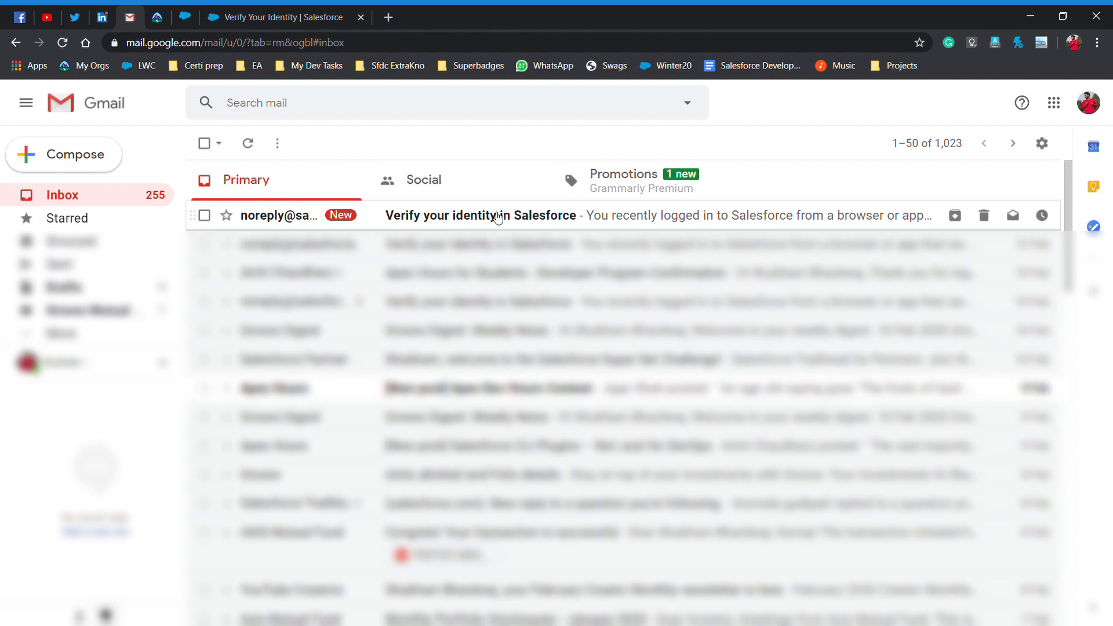
left_click(497, 216)
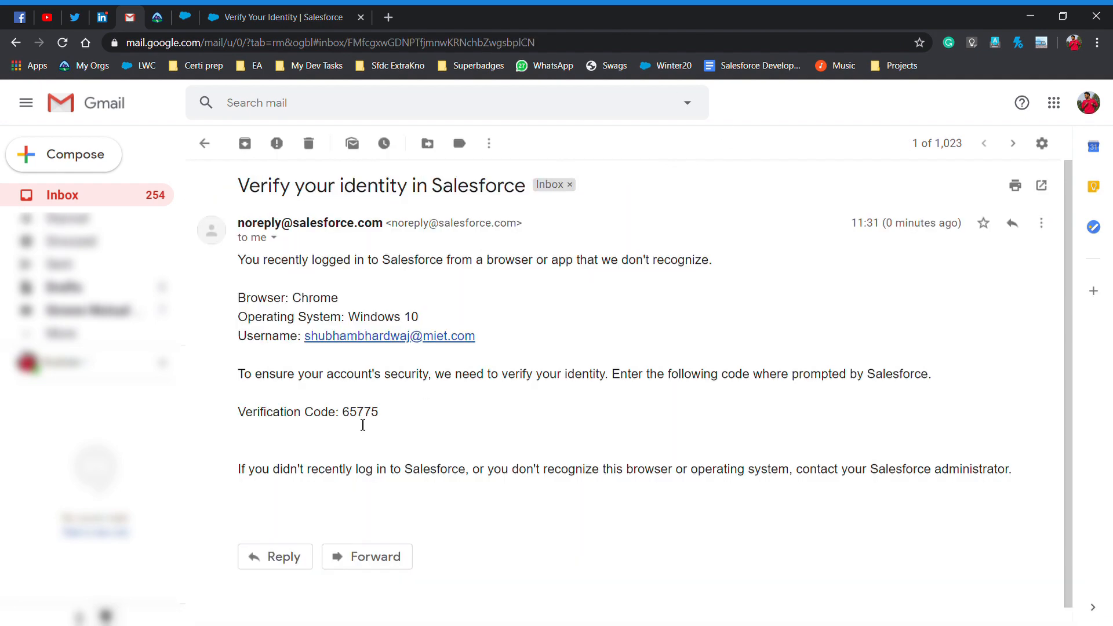
mouse_move(361, 420)
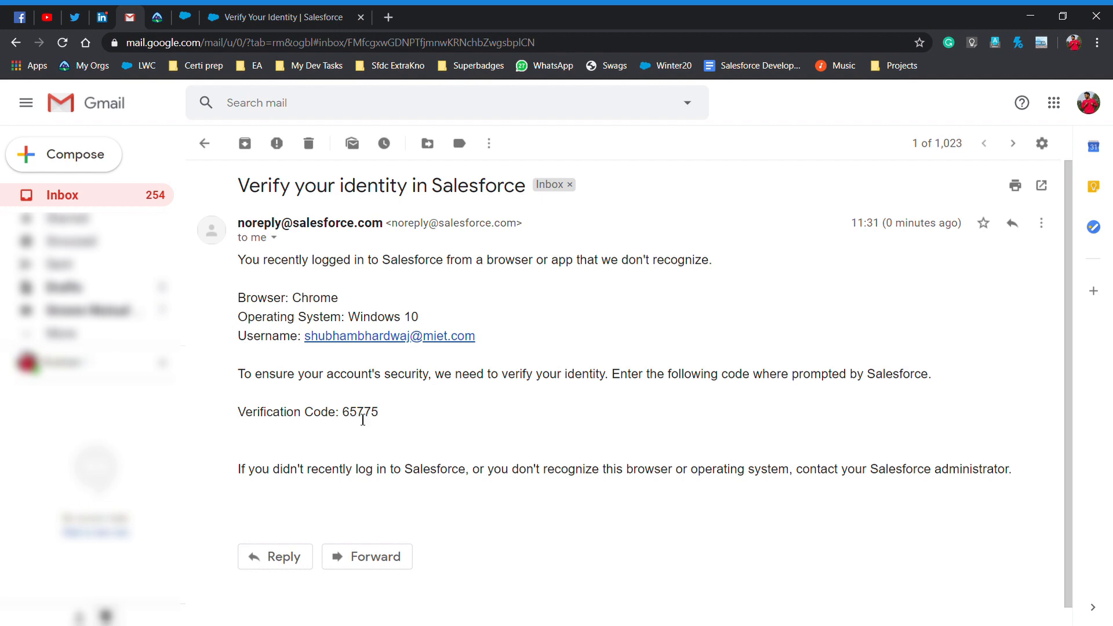
double_click(359, 413)
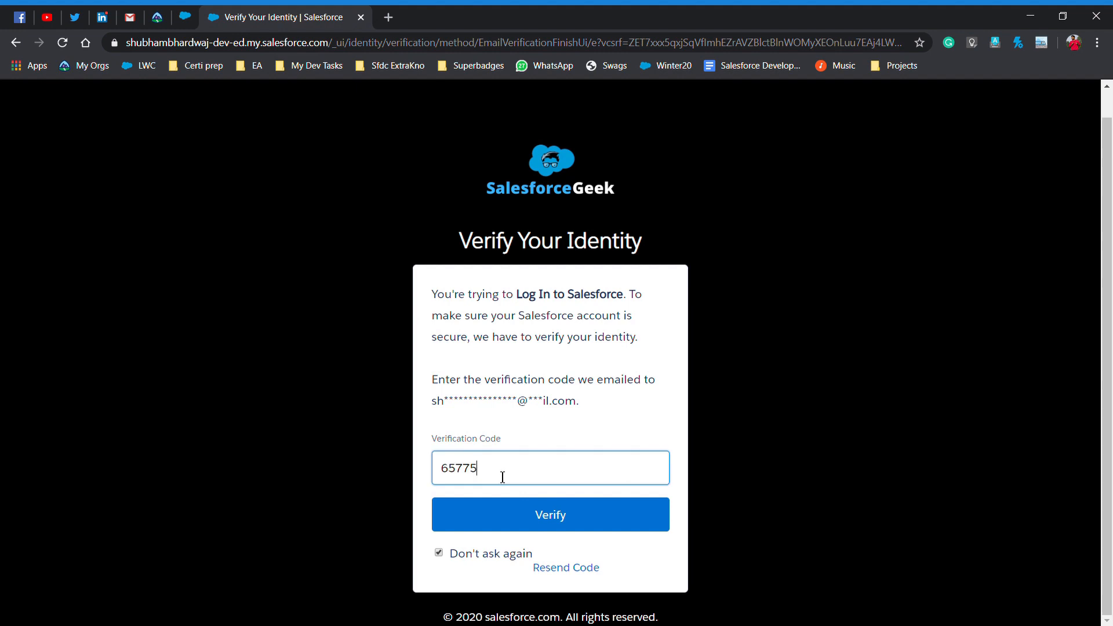
- Submit the verification code so Salesforce lands on Setup Home
left_click(549, 515)
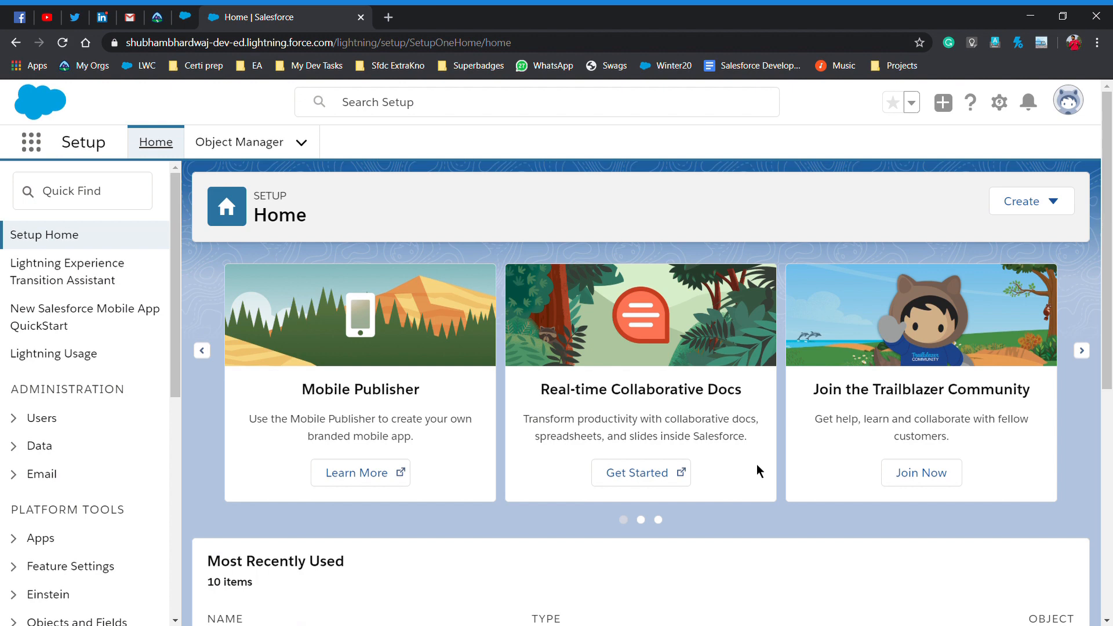
- Search Quick Find for 'session setting' and go to Security > Session Settings
scroll("down", 3)
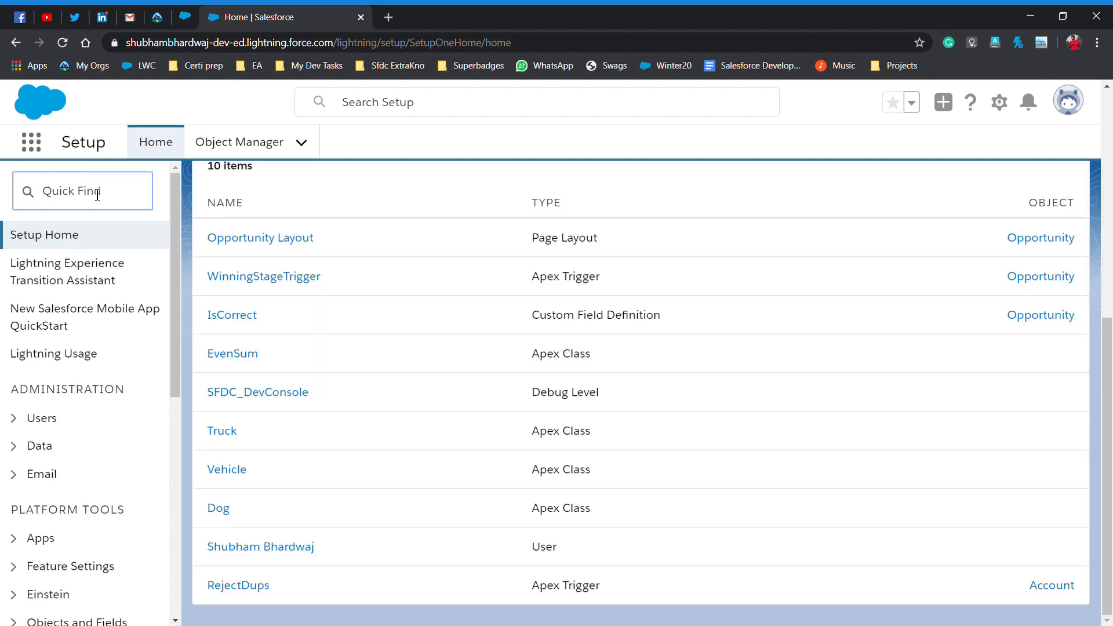
type("session se")
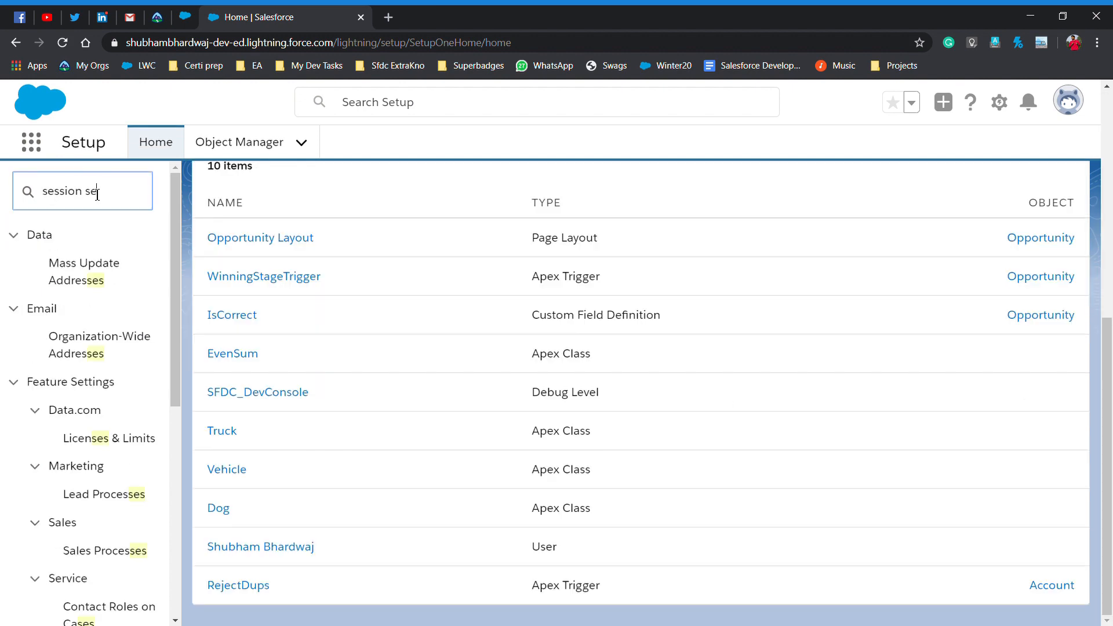
type("tting")
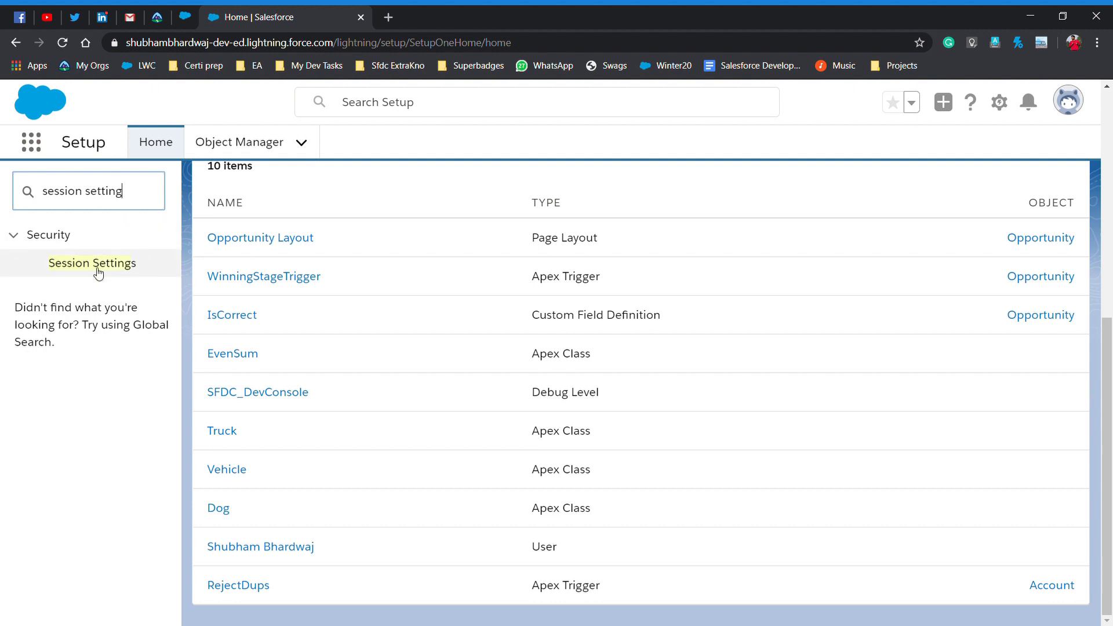
left_click(91, 263)
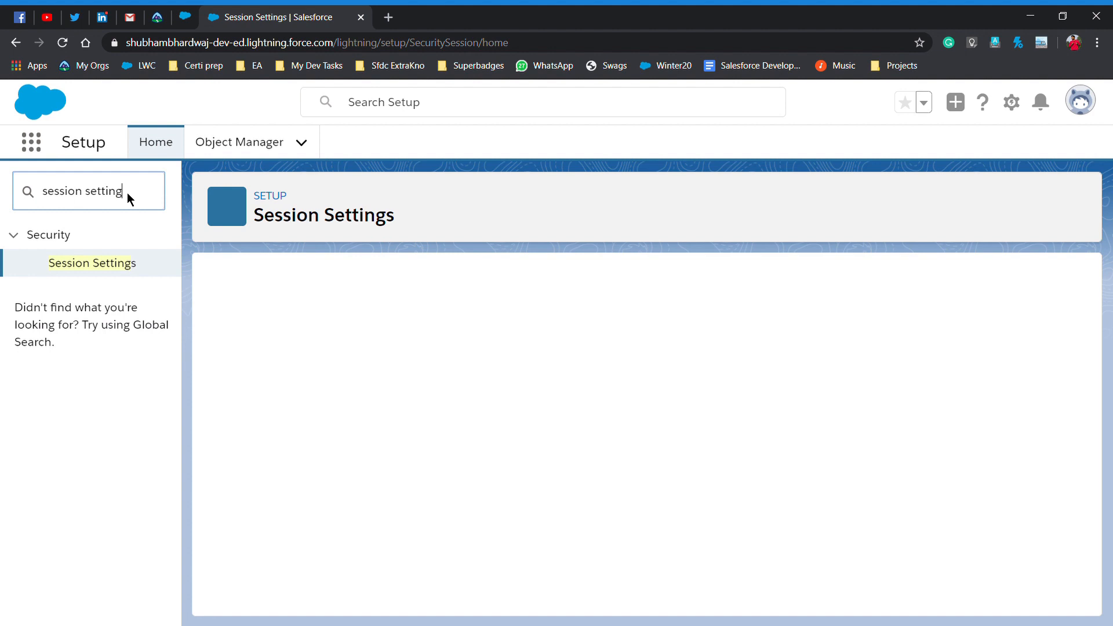
- Scroll Session Settings down to Session Security Levels showing Two Factor Authentication under High Assurance
left_click(90, 262)
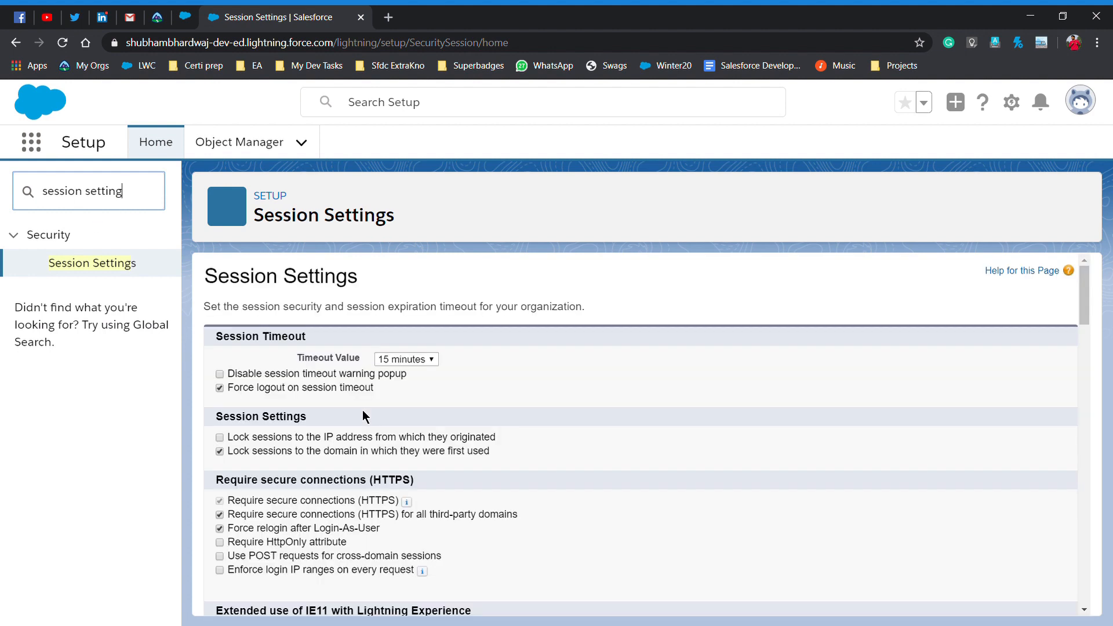
mouse_move(602, 372)
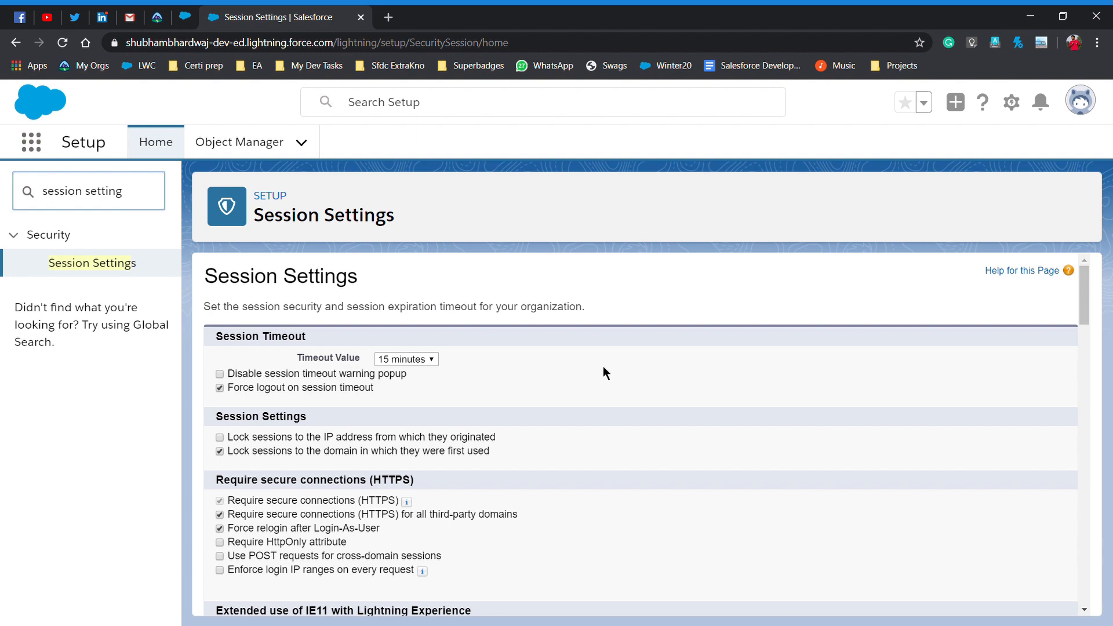
scroll("down", 3)
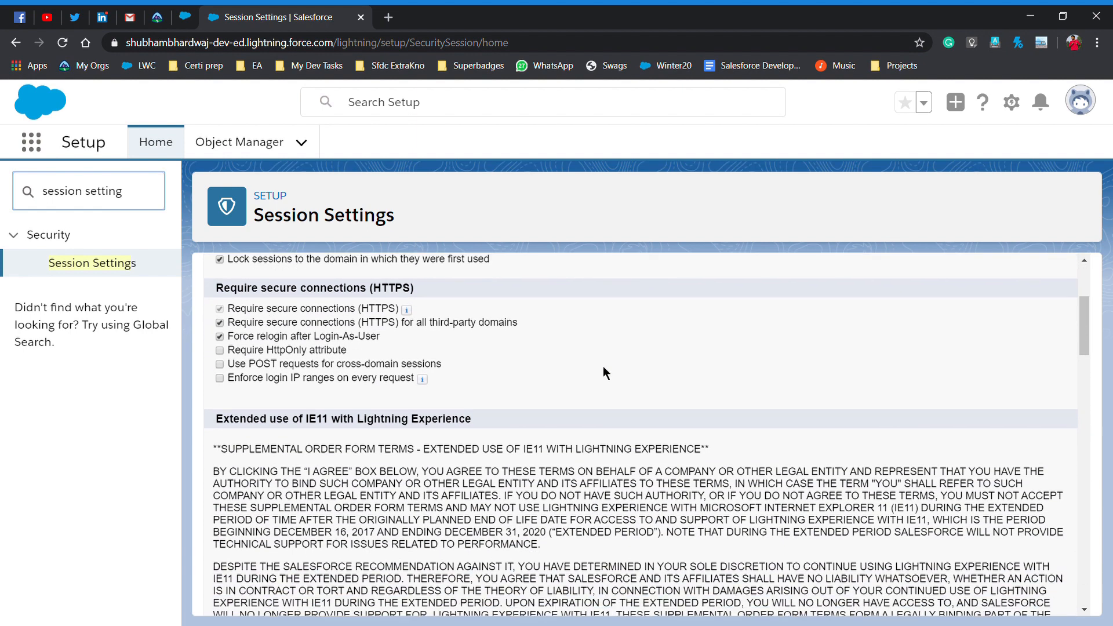
scroll("down", 3)
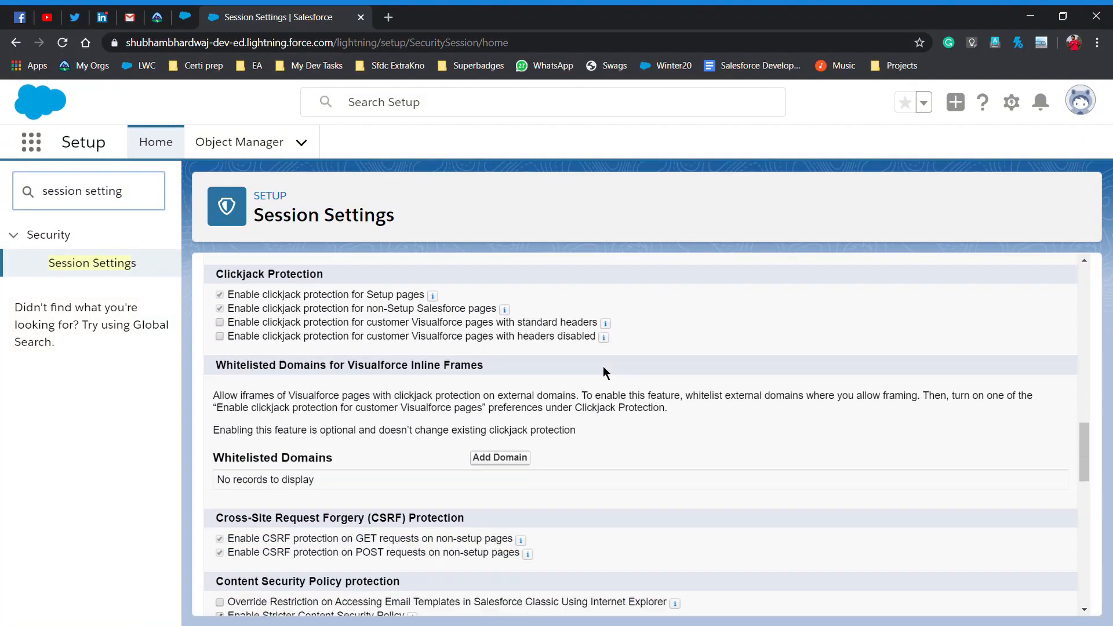
scroll("down", 3)
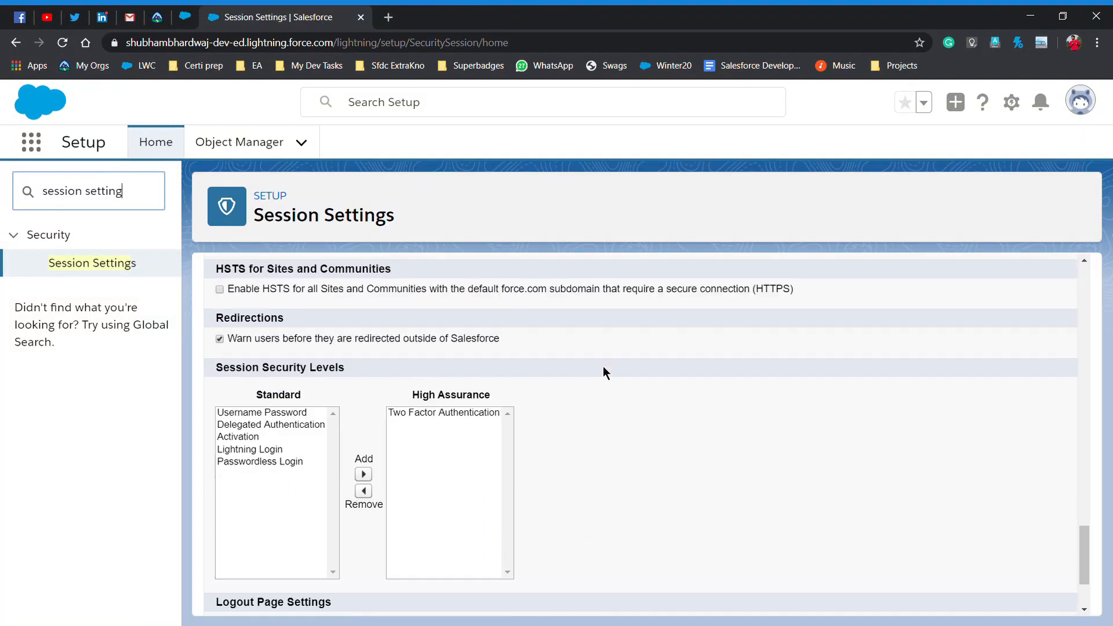
scroll("down", 3)
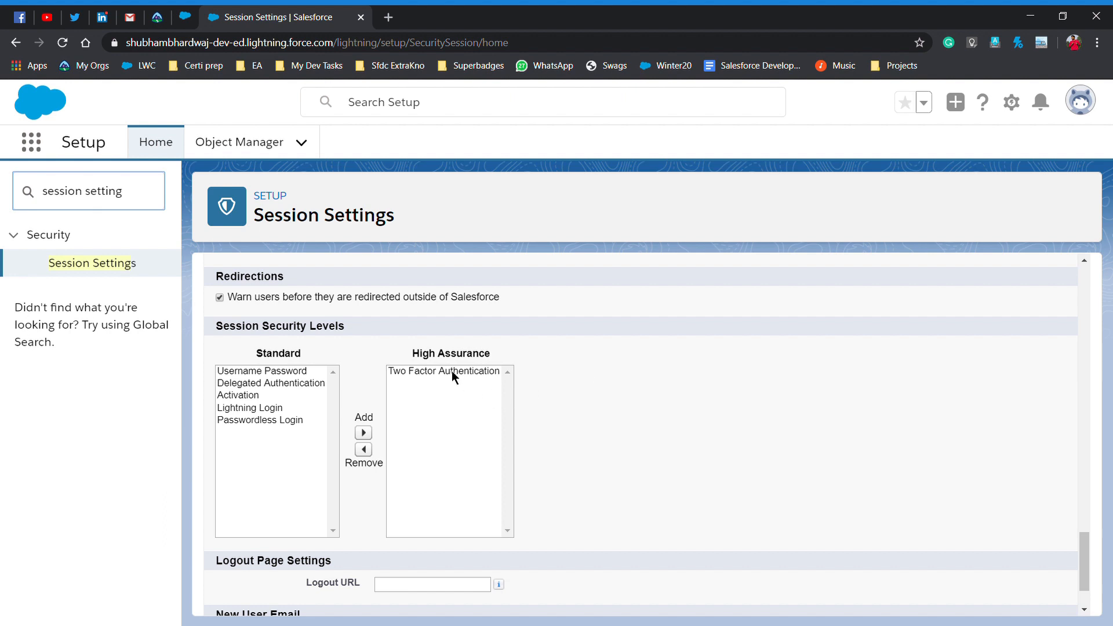
- Move Two Factor Authentication out of the High Assurance session security level
left_click(443, 371)
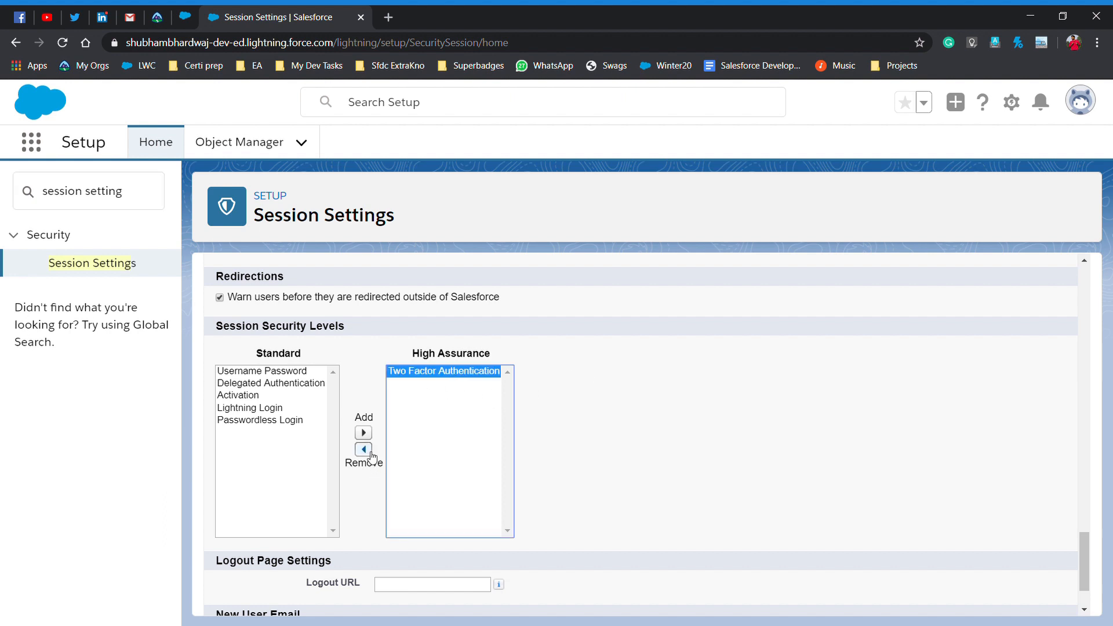
left_click(363, 447)
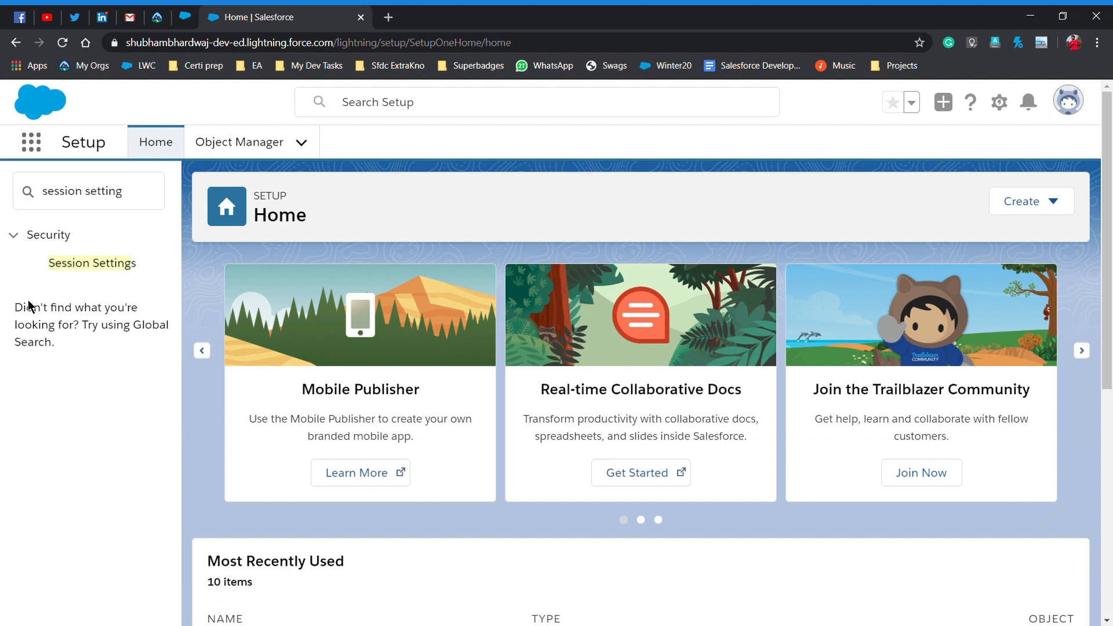
mouse_move(644, 134)
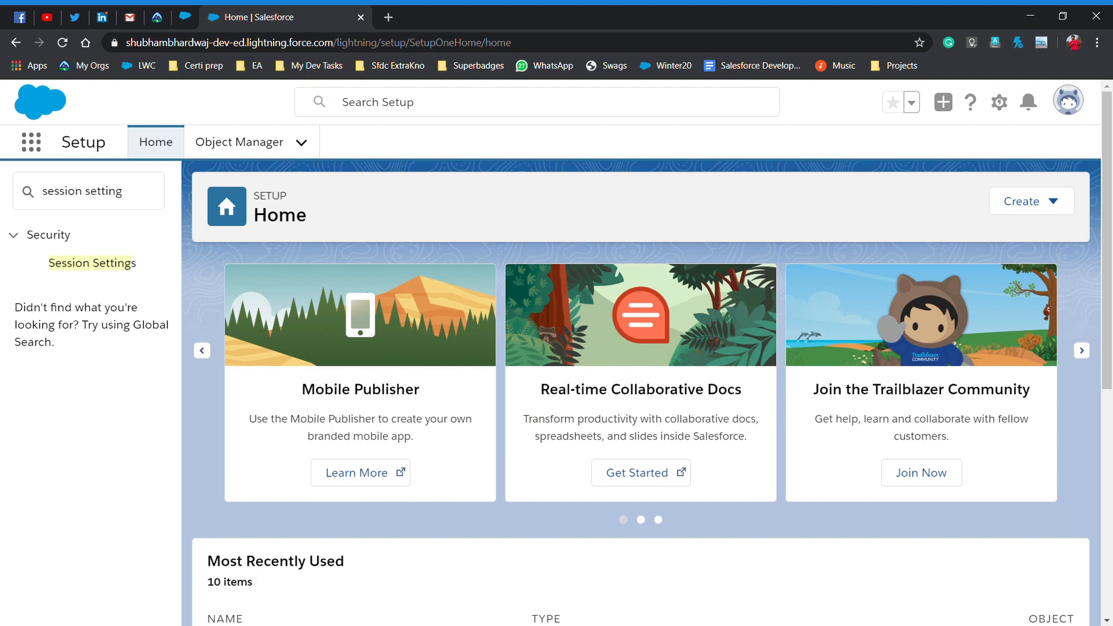
mouse_move(436, 623)
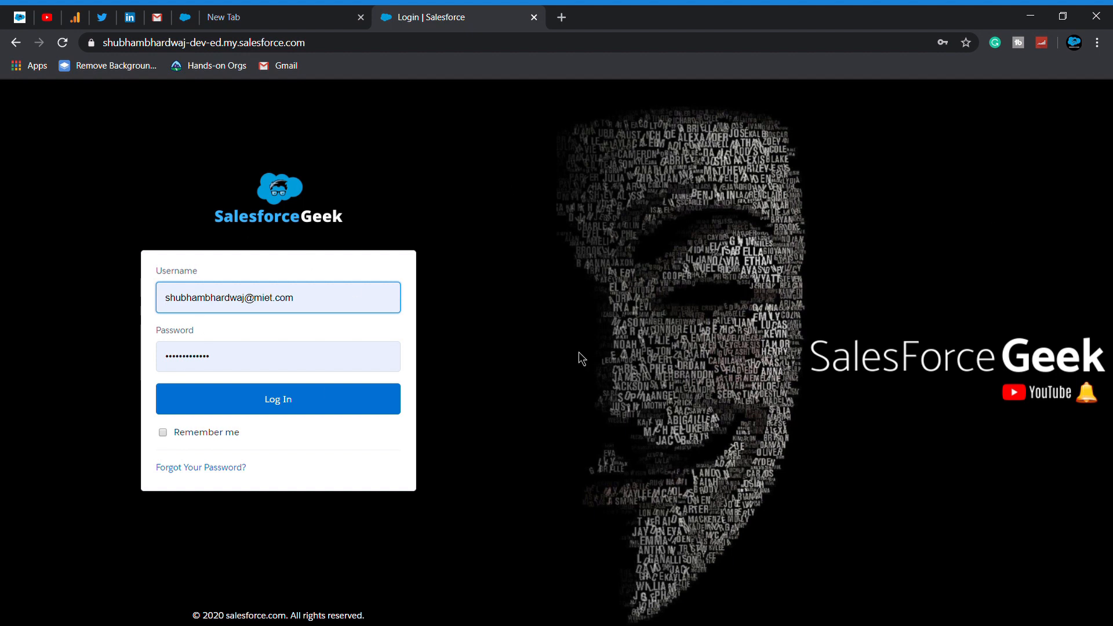
mouse_move(438, 377)
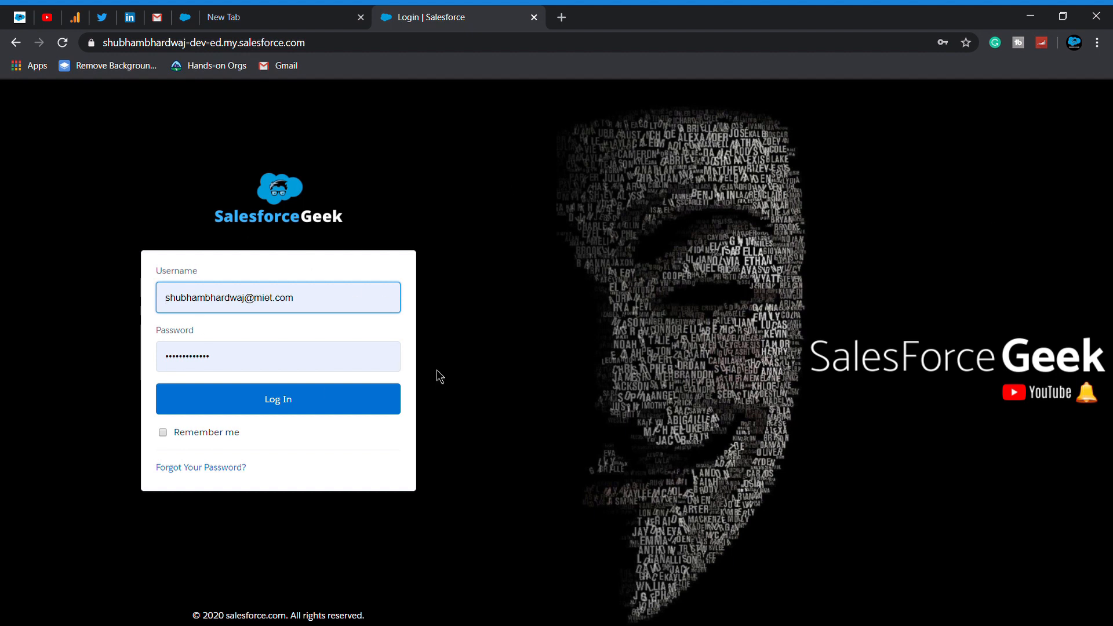